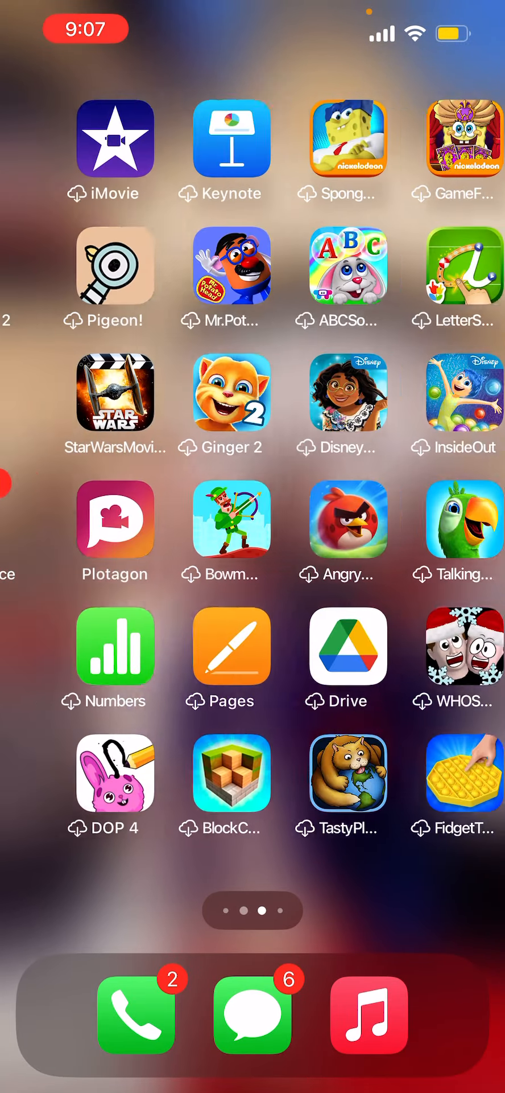
# - Open the App Switcher to show recent apps, including FlipaClip
pyautogui.hscroll(-3)
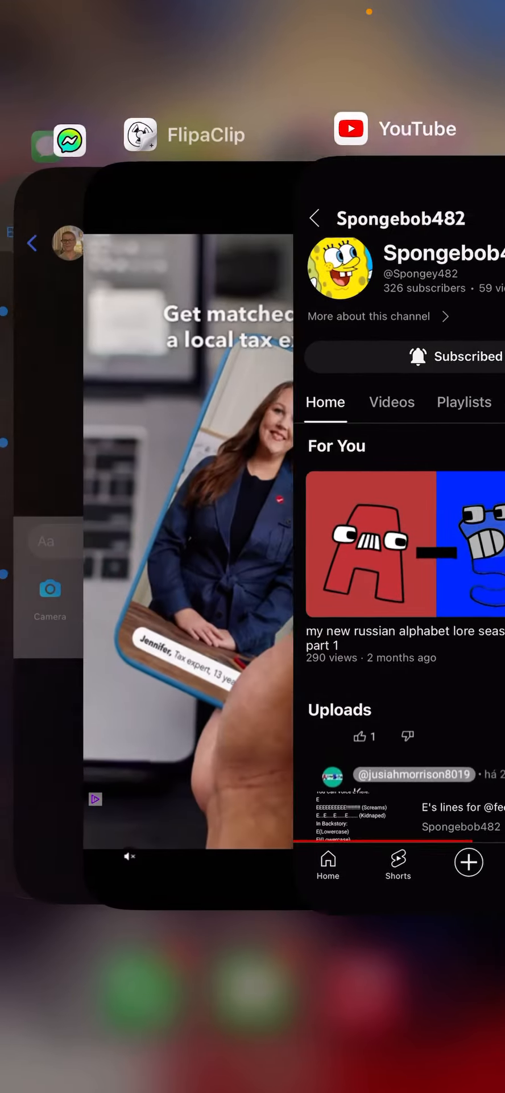
# - Return to the 'E as Lando' FlipaClip animation and jump to frame 14
pyautogui.click(139, 135)
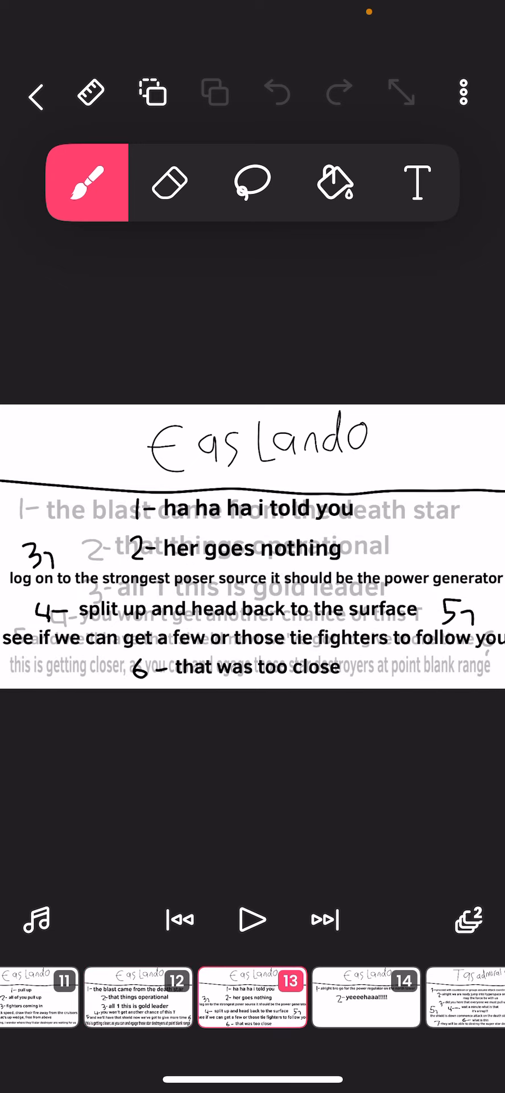
pyautogui.click(322, 919)
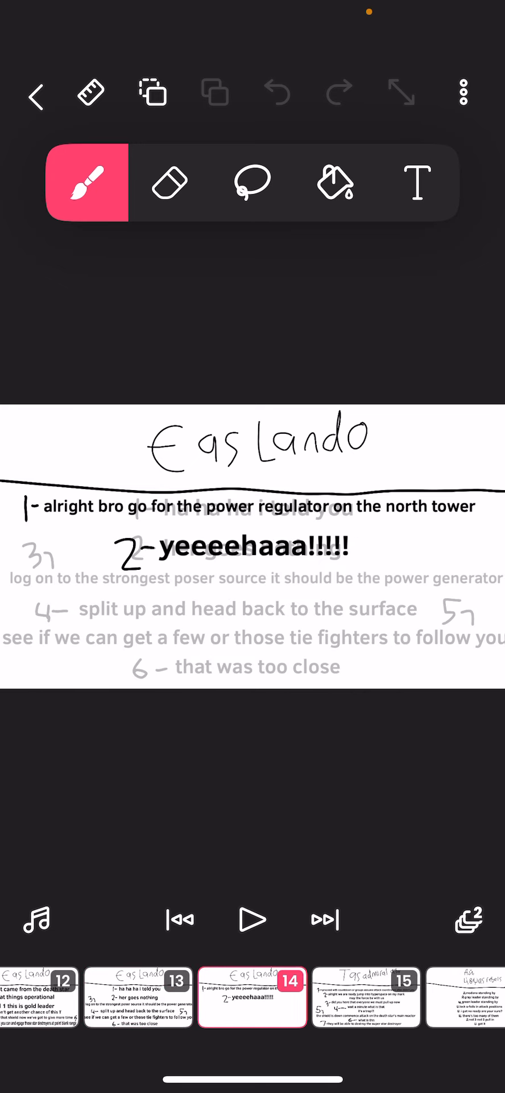